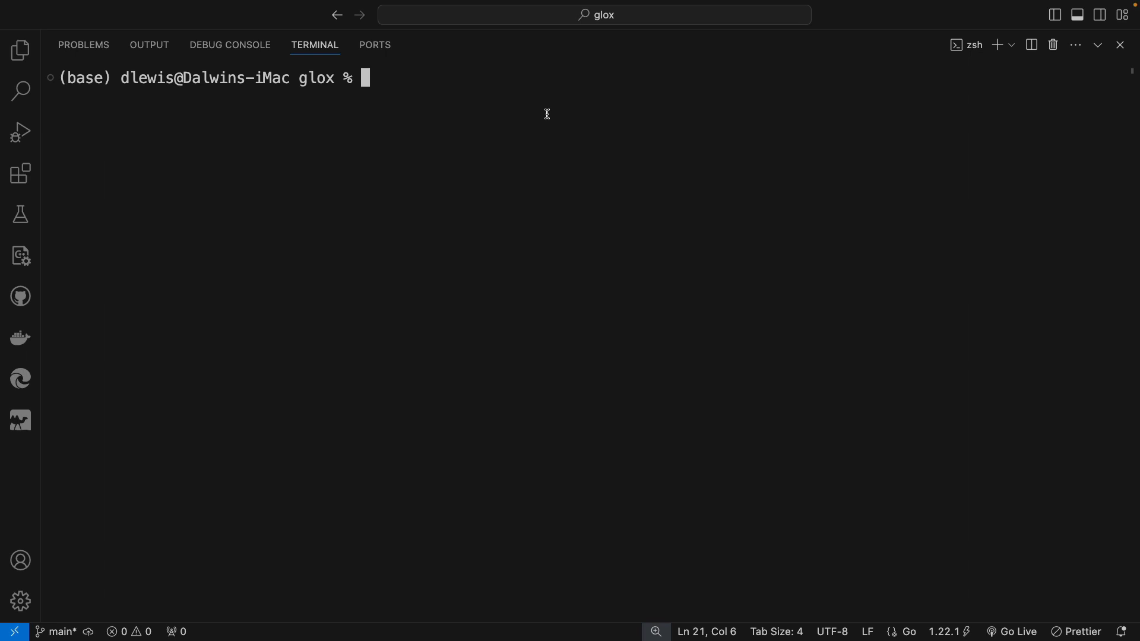
Step: Run ./glox with no arguments so it prints "Executing REPL"
type("./g")
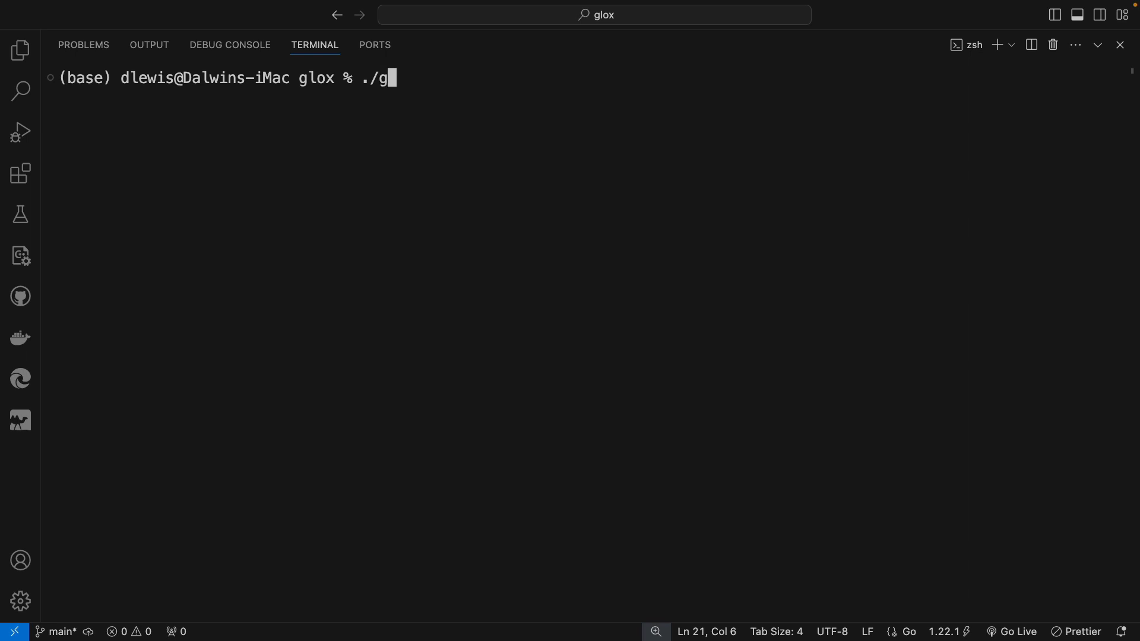
type("lox")
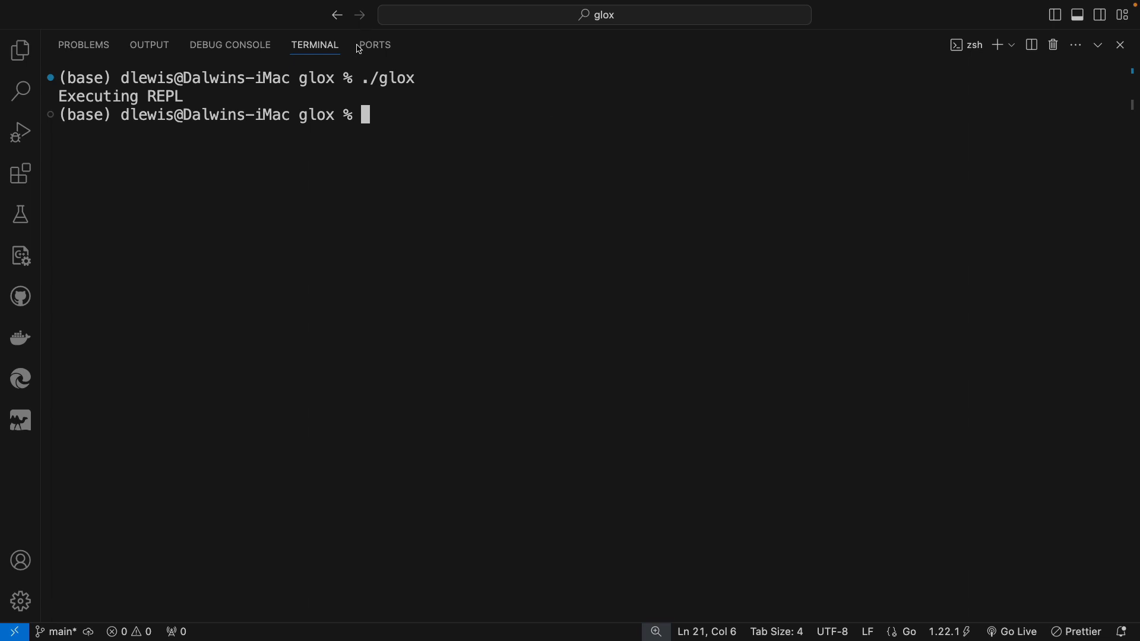
mouse_move(414, 123)
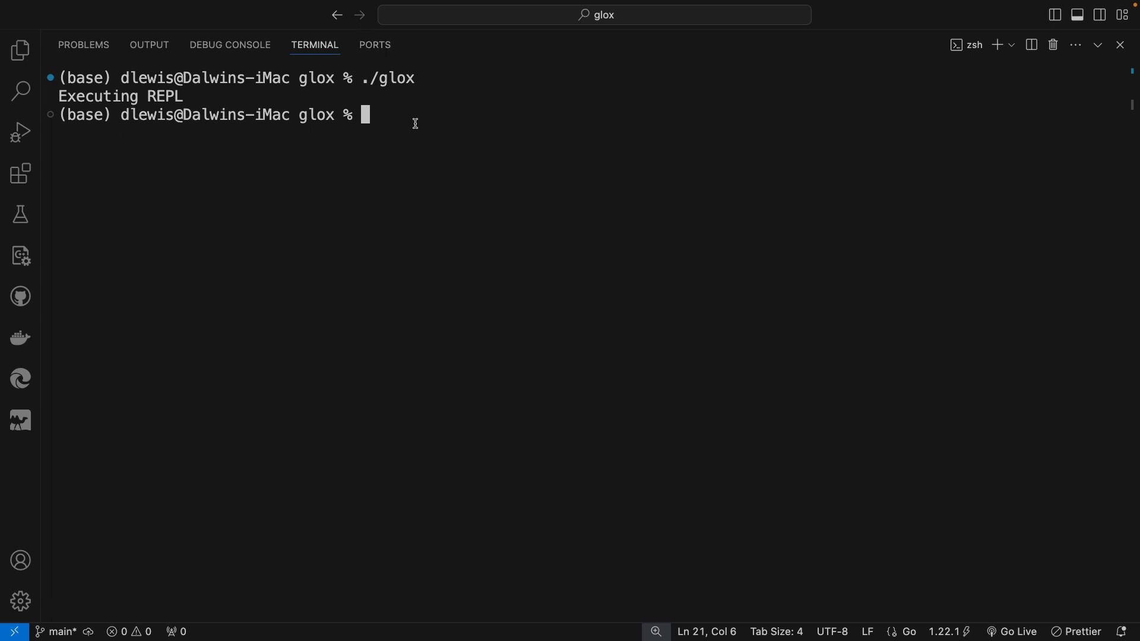
Step: Run ./glox hello.glox so it prints "Executing script: hello.glox"
type("./glox")
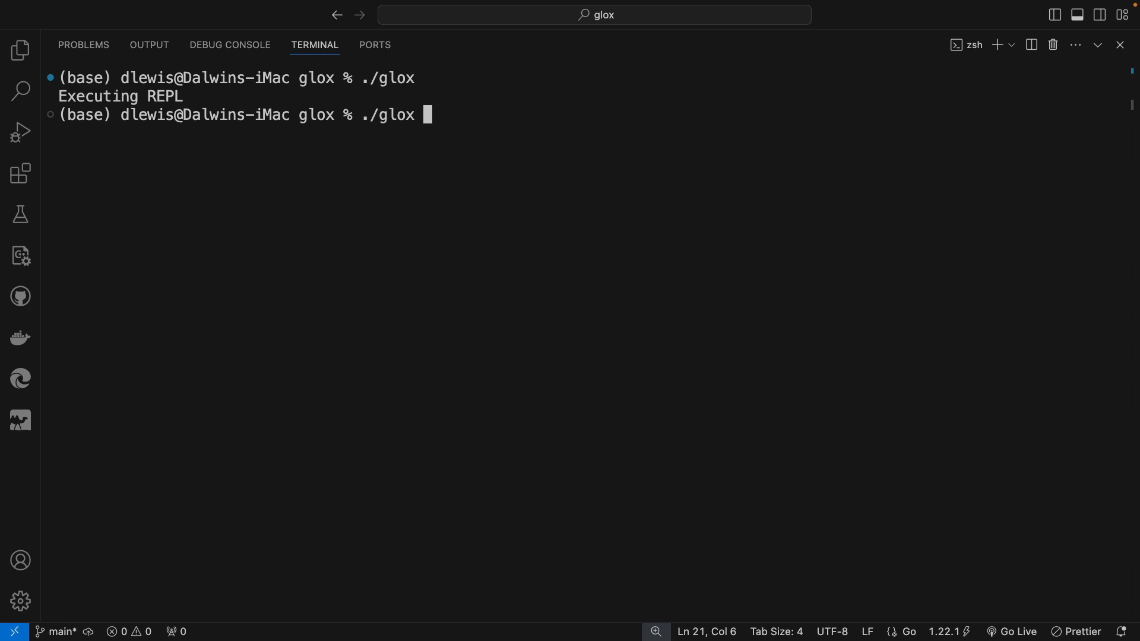
type("hello")
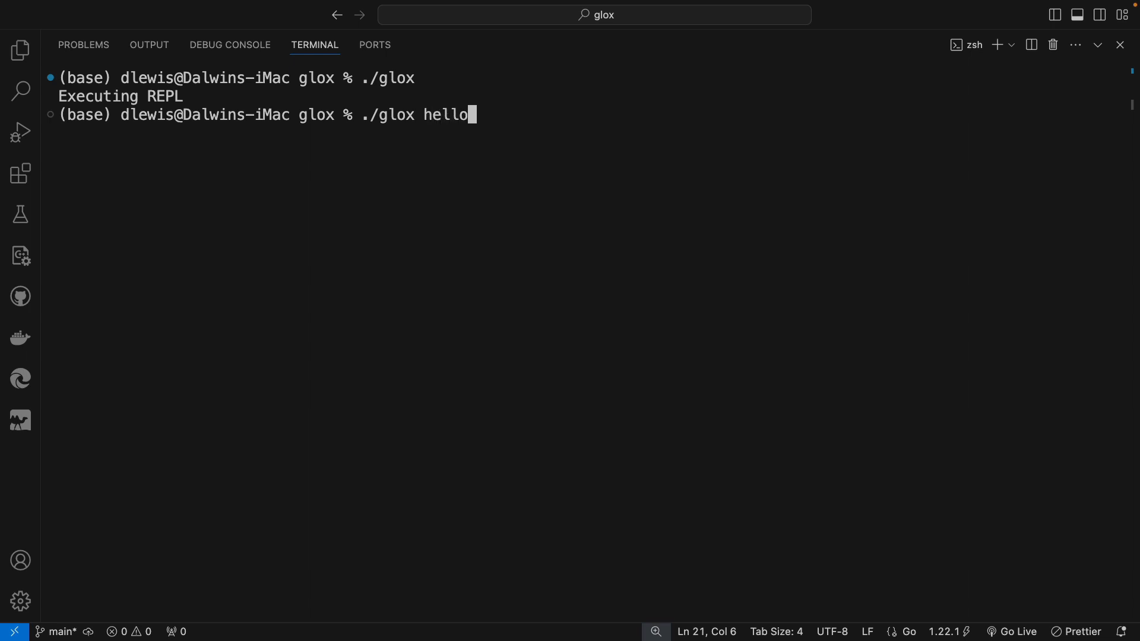
type(".gl")
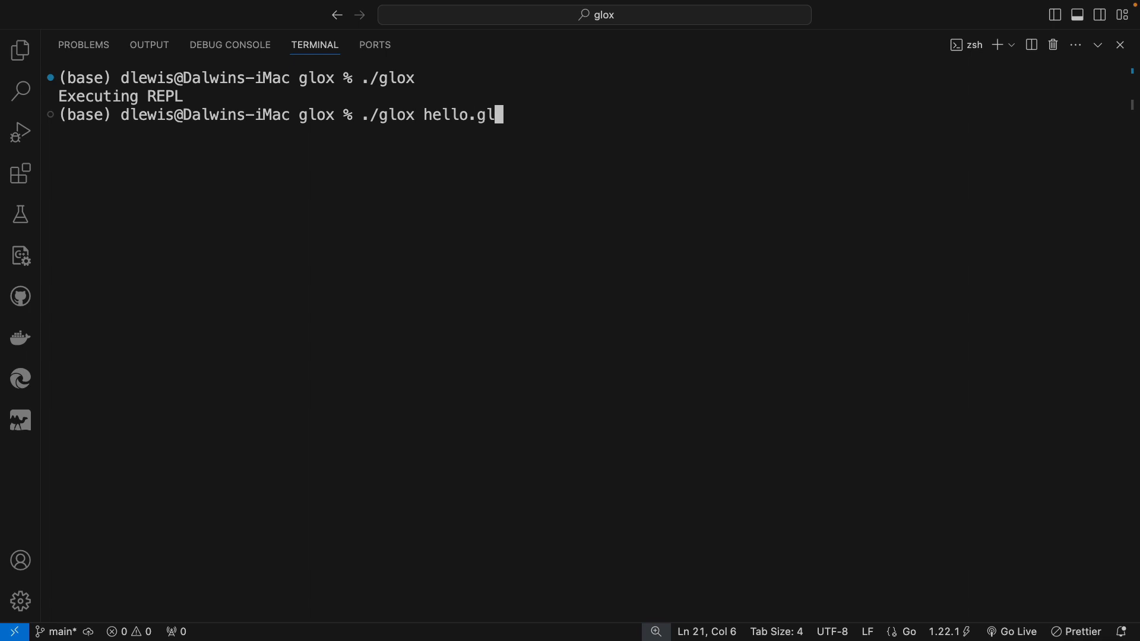
type("ox")
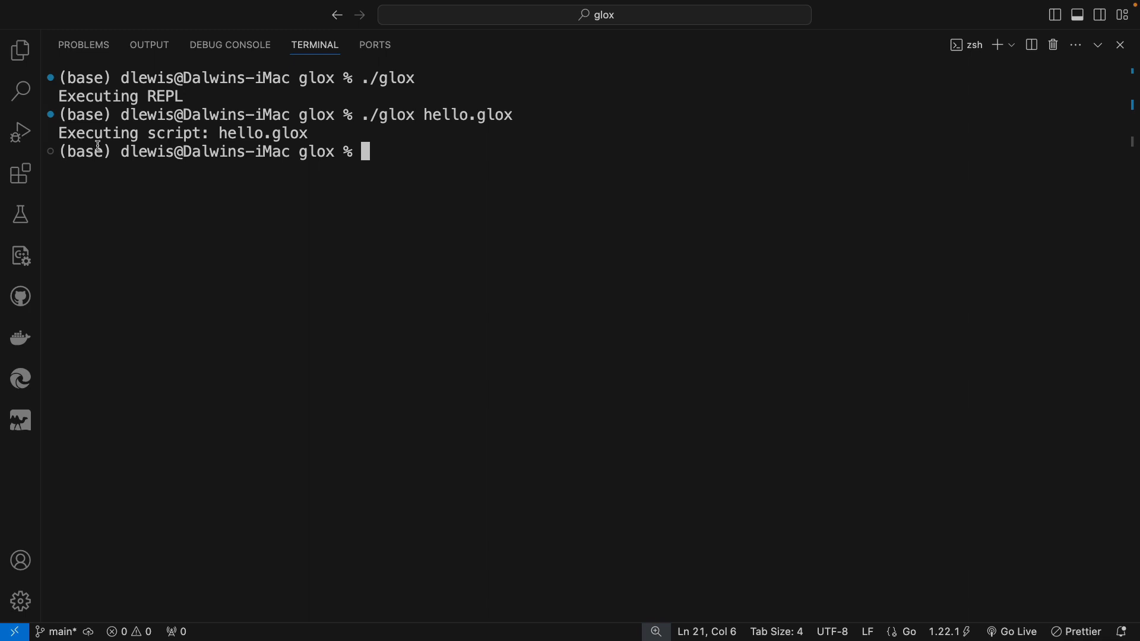
mouse_move(464, 146)
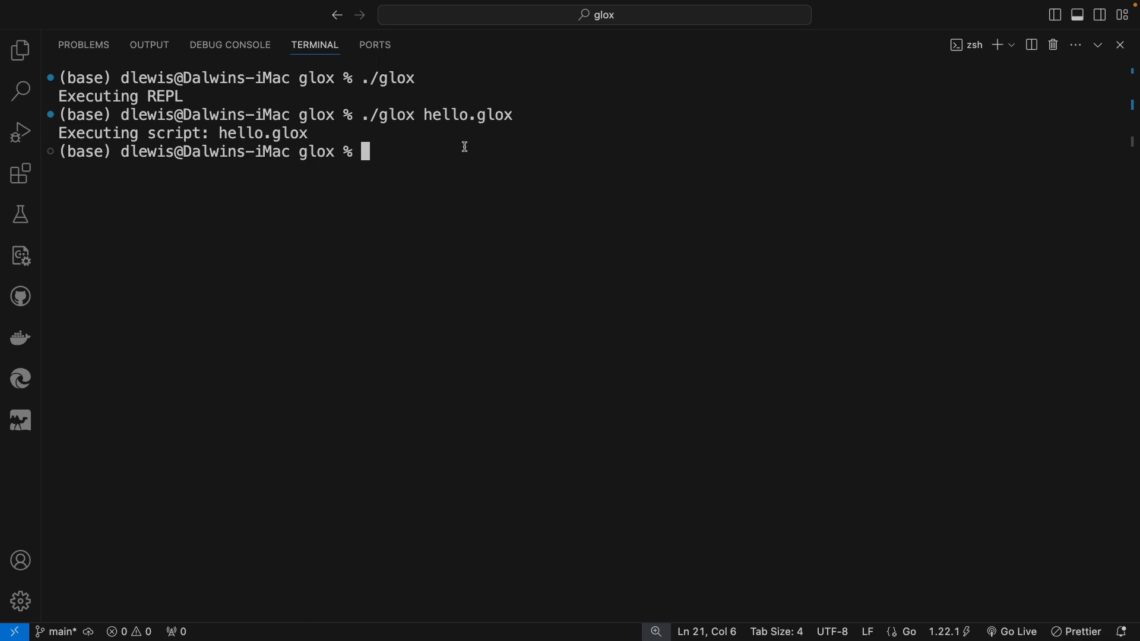
Step: Run ./glox hello.glox mango.glox to get "Usage: glox [script]", then begin a node command
type("./glox hello.glox")
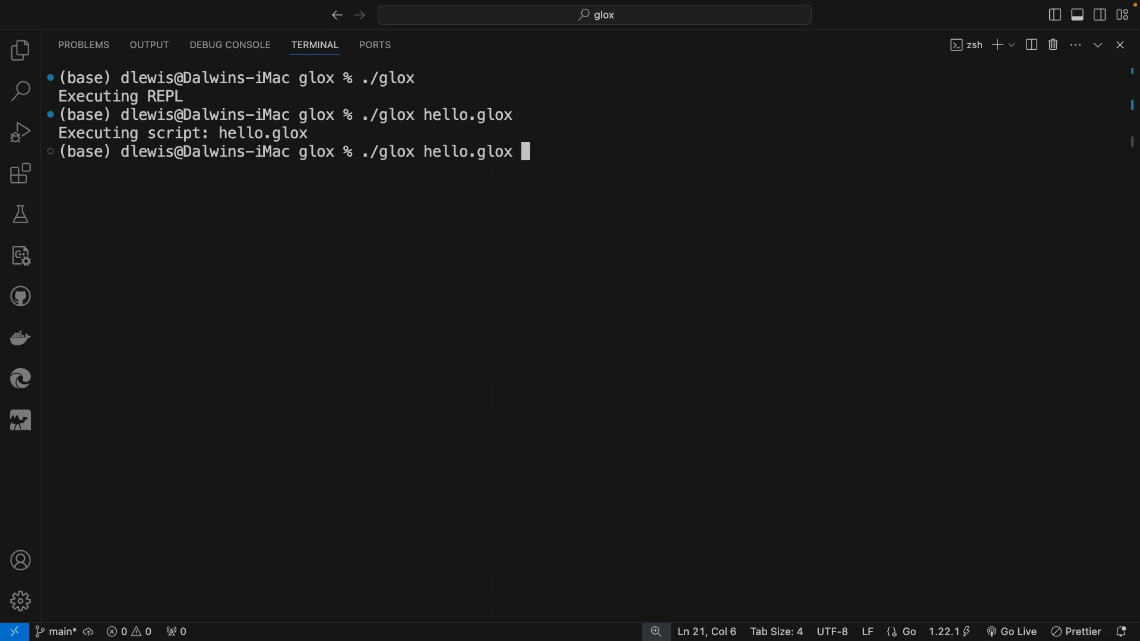
type("mango")
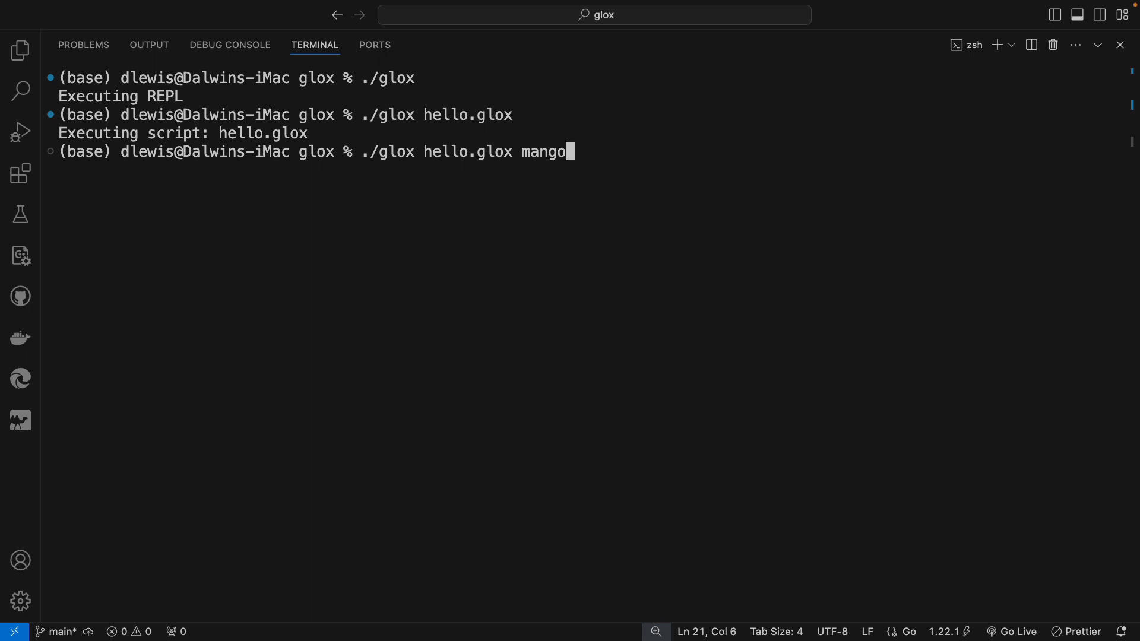
type(".glox")
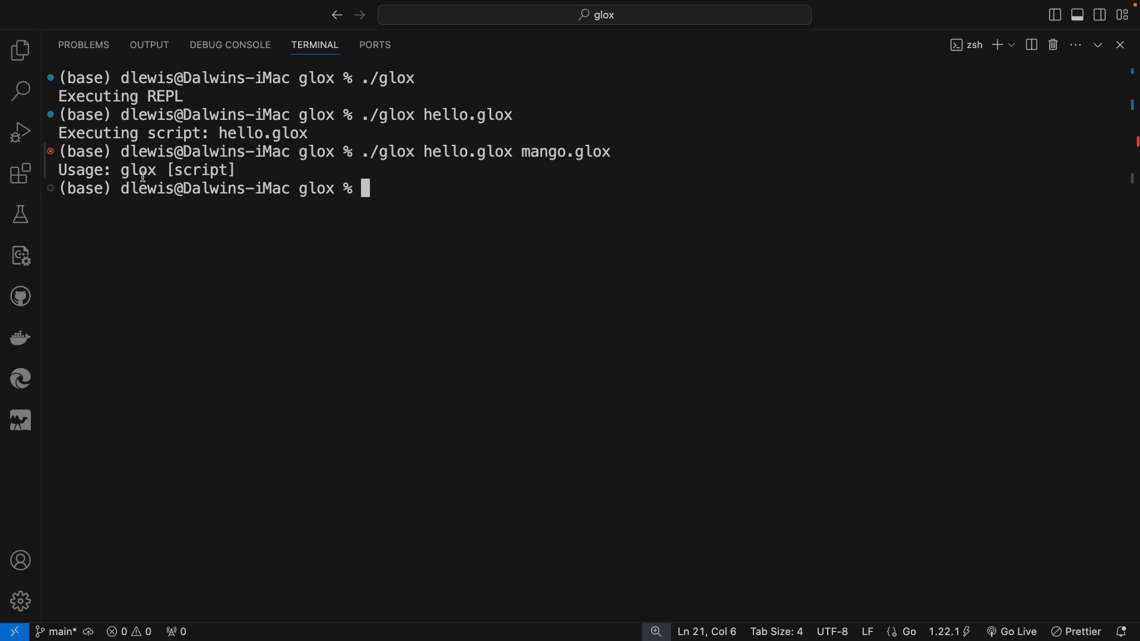
mouse_move(231, 177)
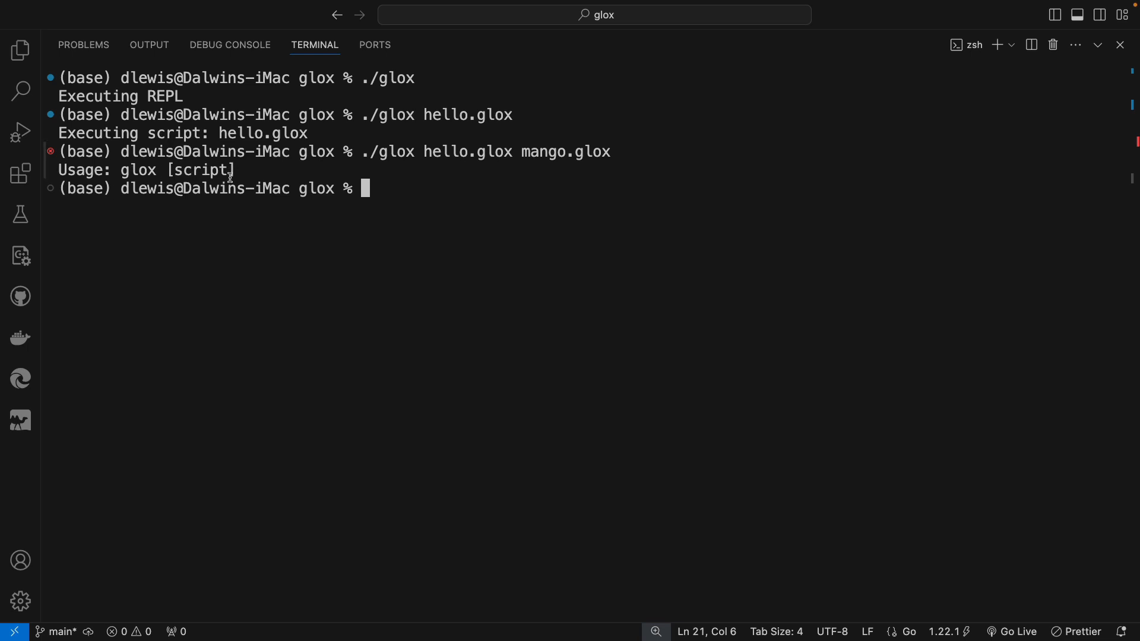
mouse_move(427, 188)
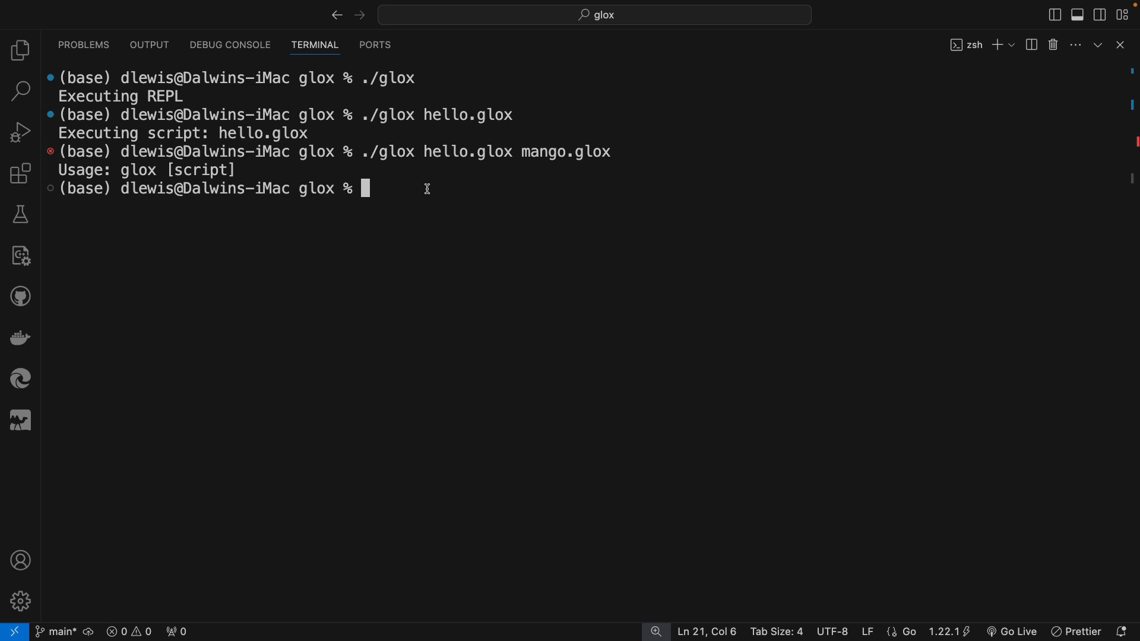
type("node")
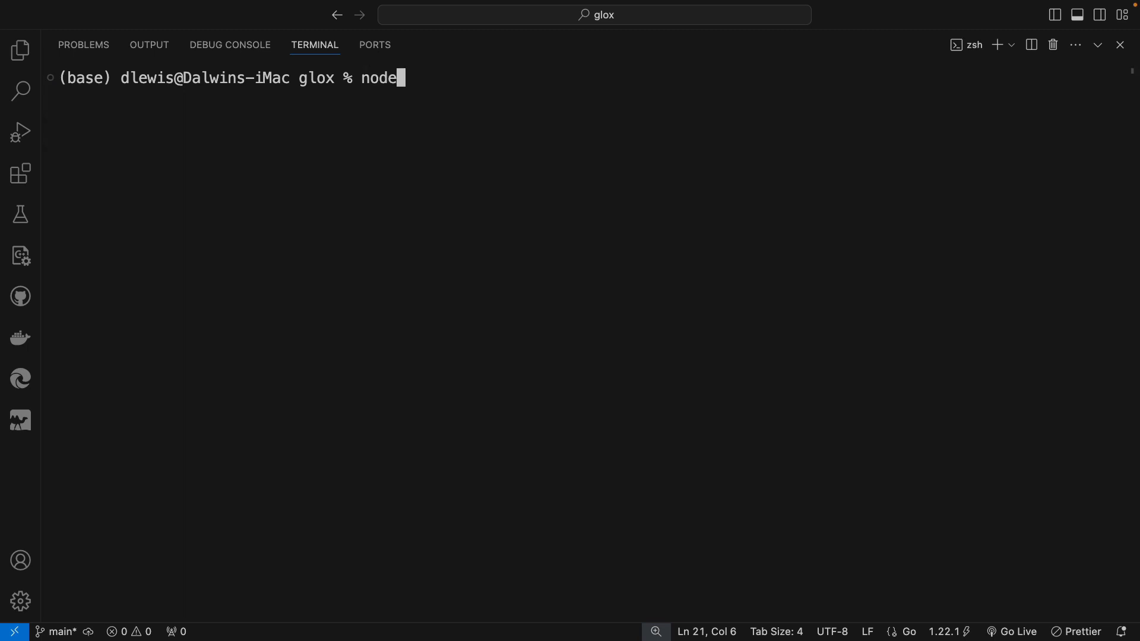
Step: Enter node apple.js, clear it, and line up ./glox hello.glox at a fresh prompt
type("\" \"")
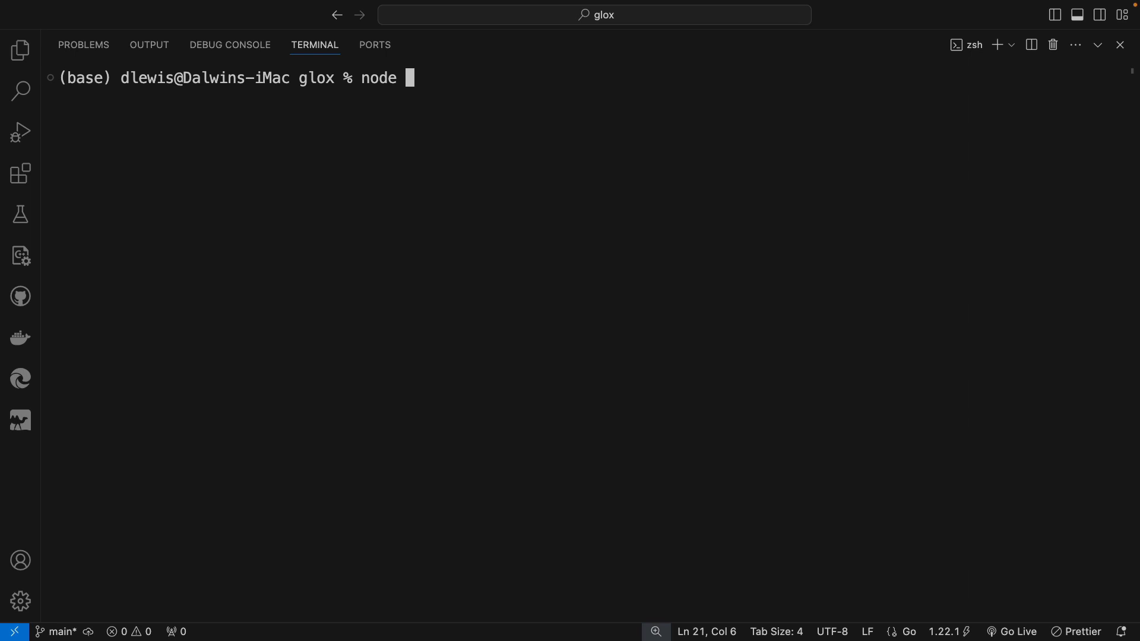
type("apple.js")
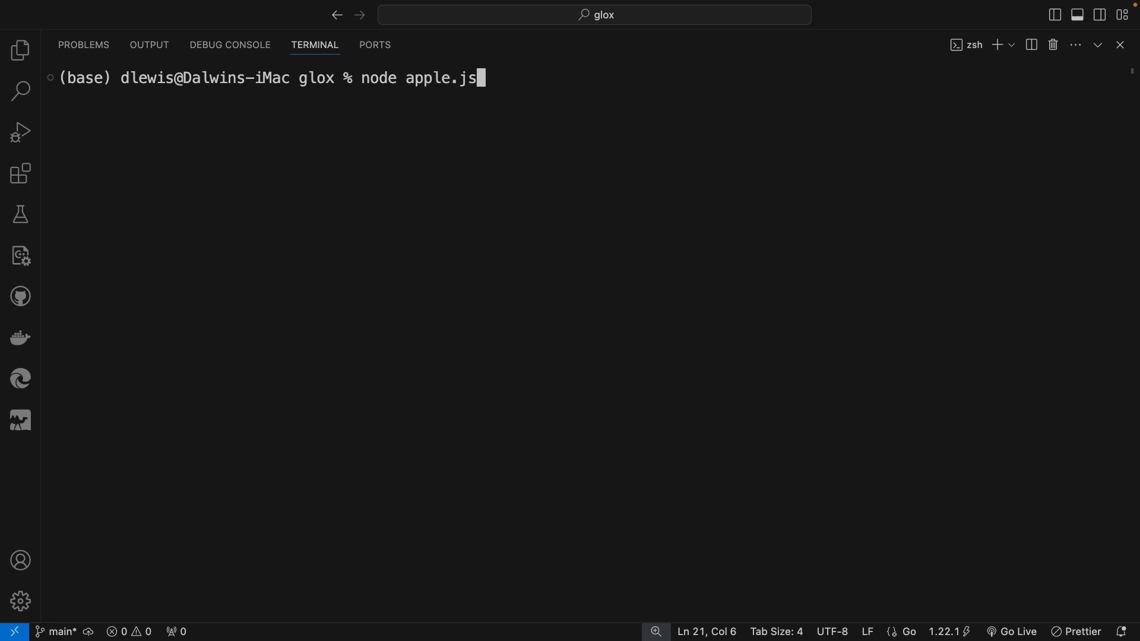
key("Backspace")
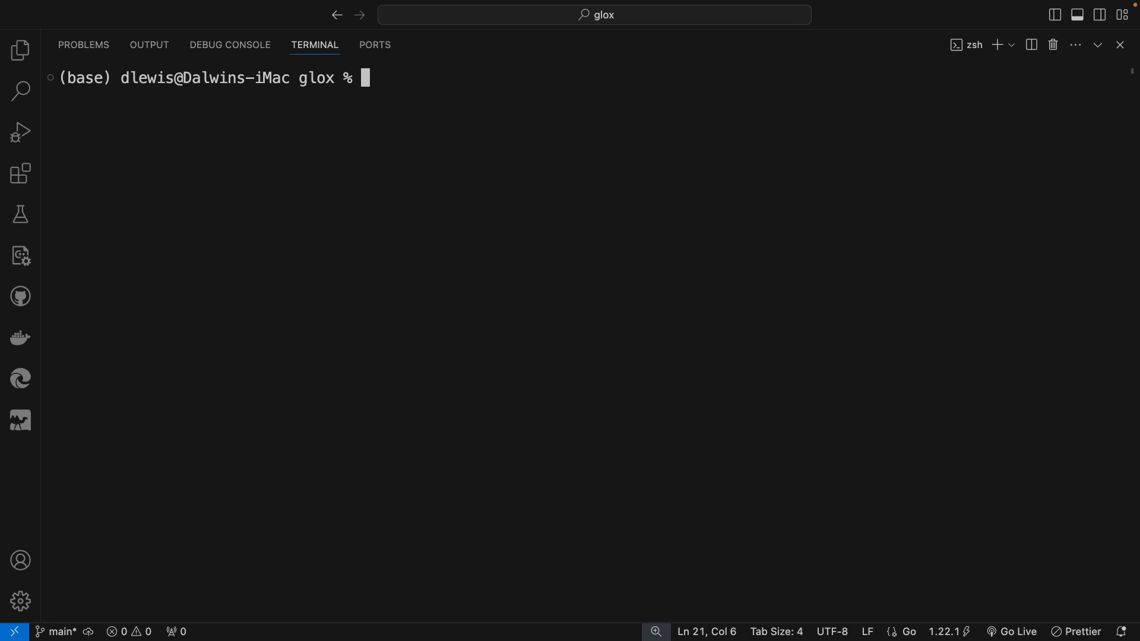
type("./glox hello.glox")
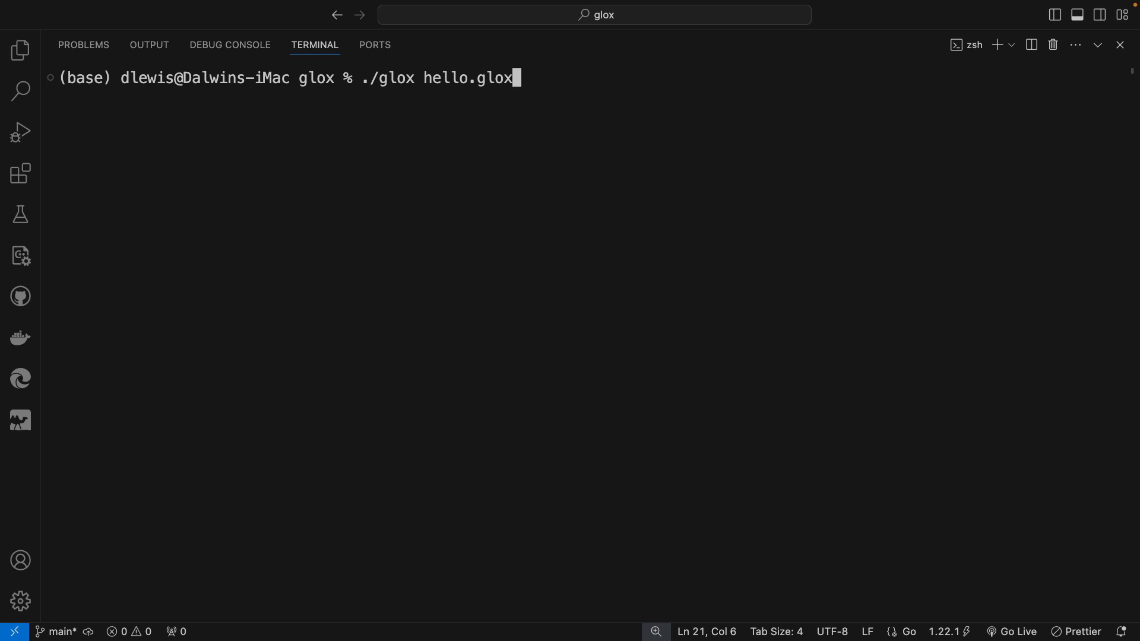